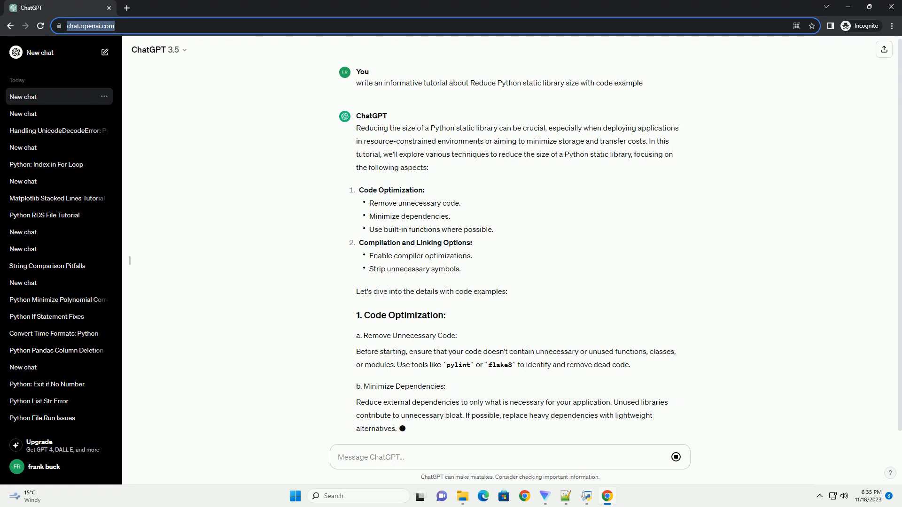
pyautogui.scroll(-3)
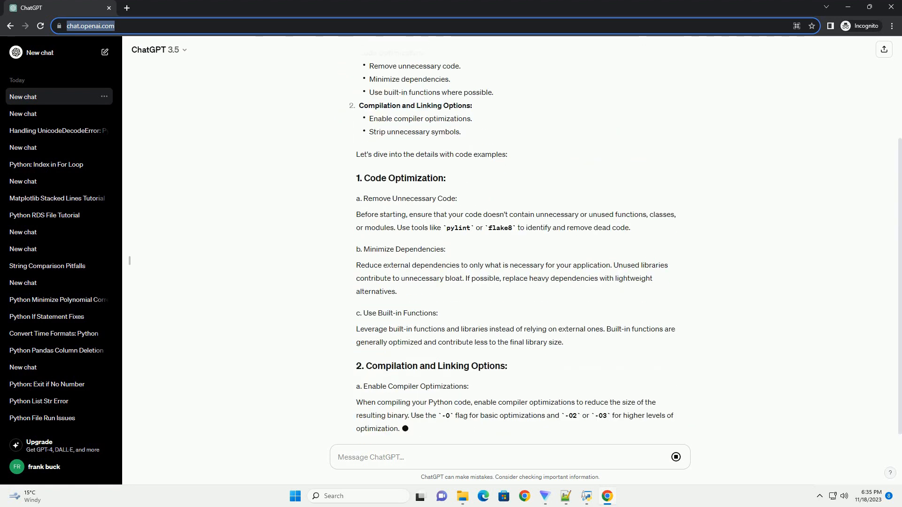
pyautogui.scroll(-3)
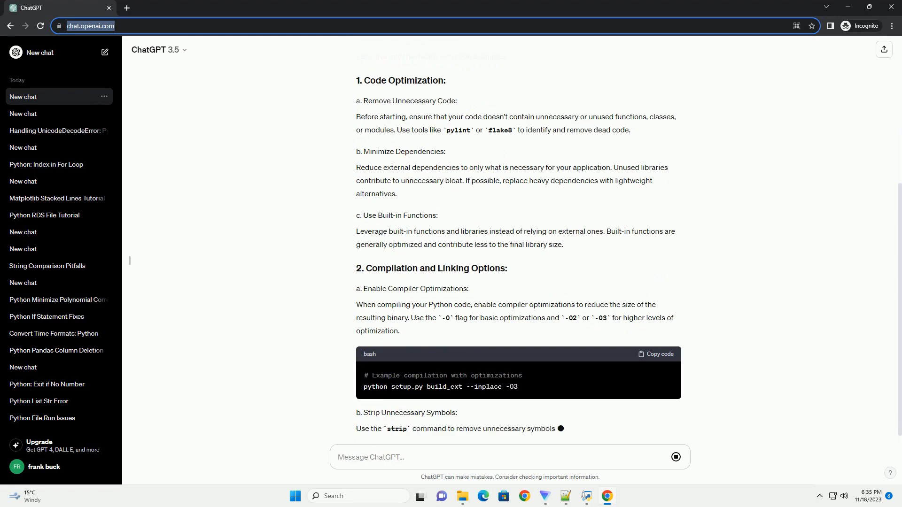
pyautogui.scroll(-3)
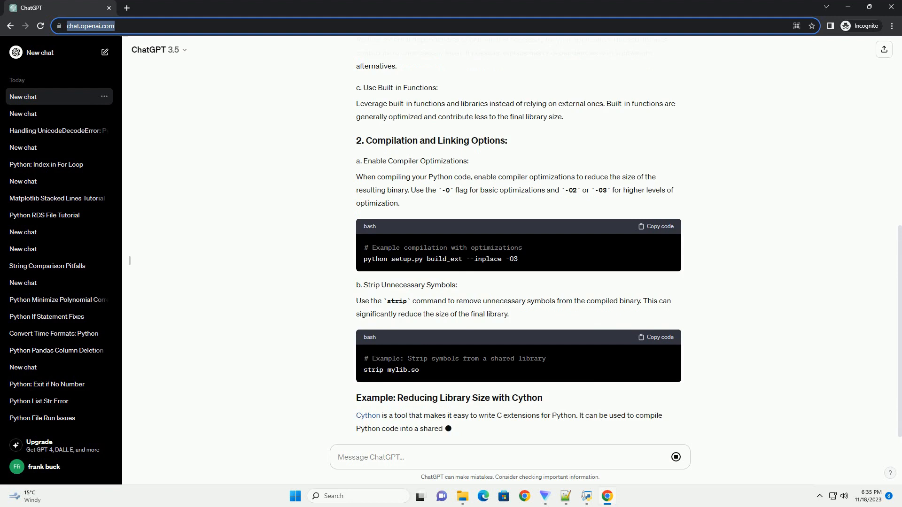
pyautogui.scroll(-3)
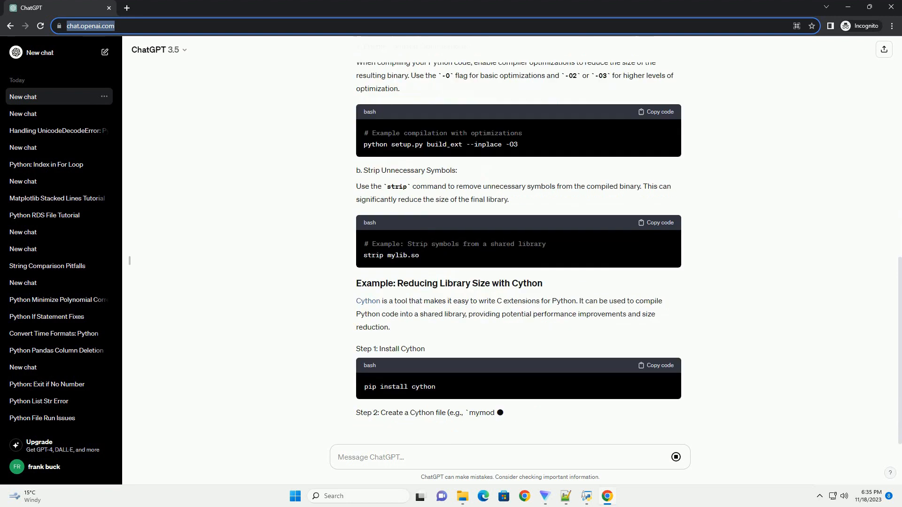
pyautogui.scroll(-3)
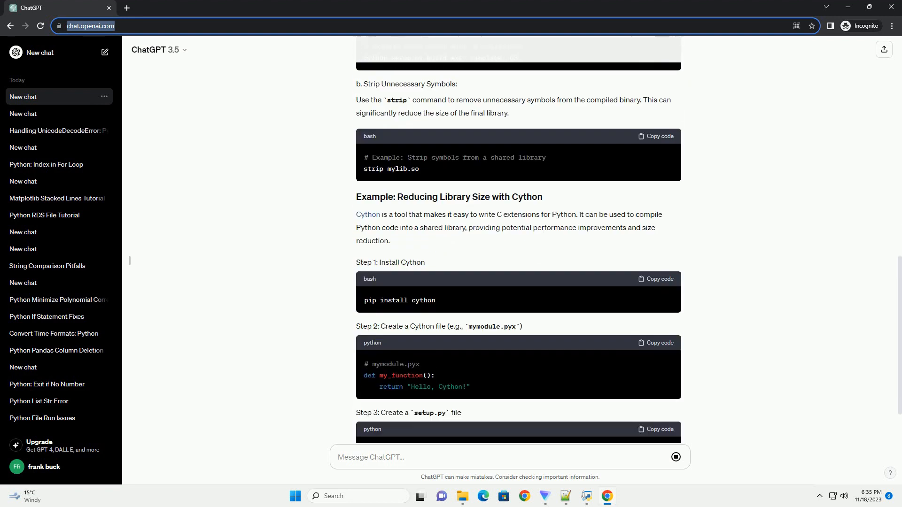
pyautogui.scroll(-3)
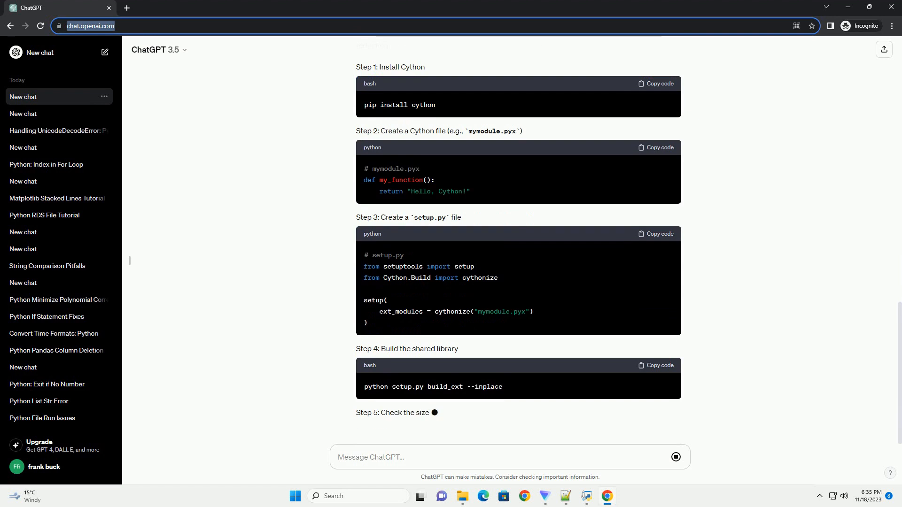
pyautogui.scroll(-3)
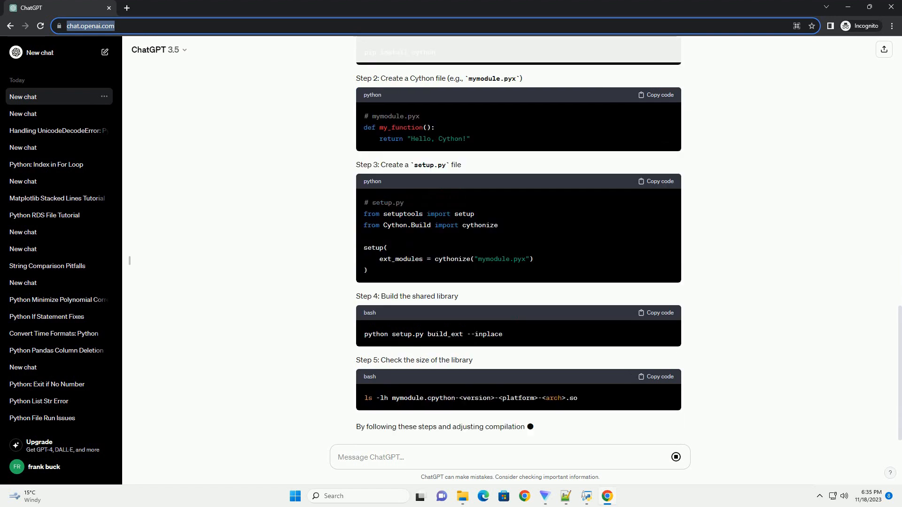